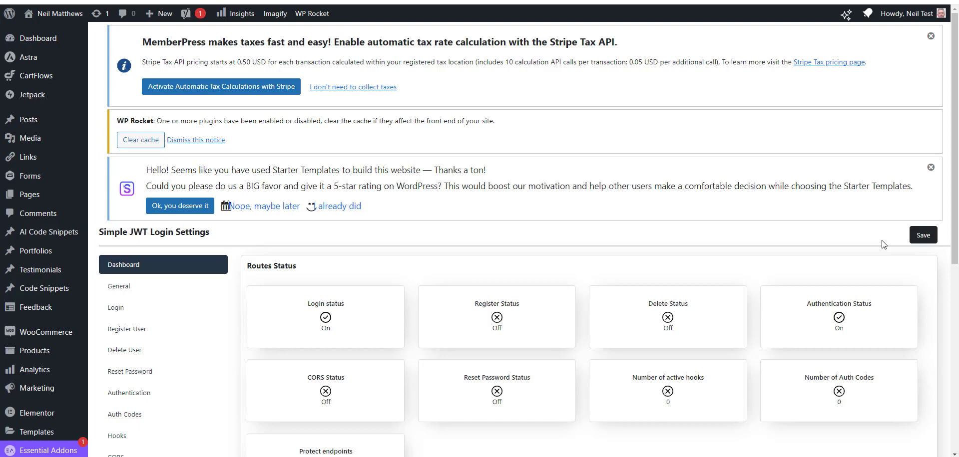
Step: Show Simple JWT Login's General settings with route namespace, HS256 algorithm and decryption key
{"action": "scroll", "scroll_direction": "down", "scroll_amount": 3}
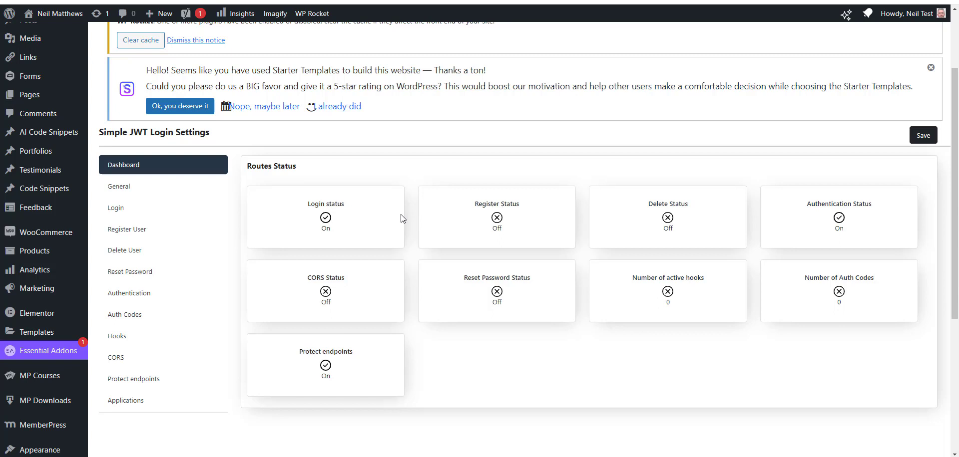
{"action": "mouse_move", "coordinate": [341, 102]}
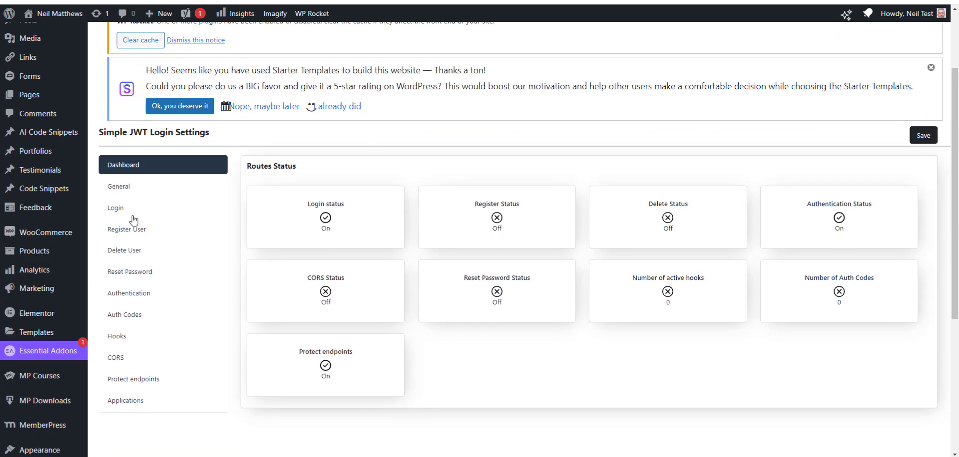
{"action": "left_click", "coordinate": [118, 187]}
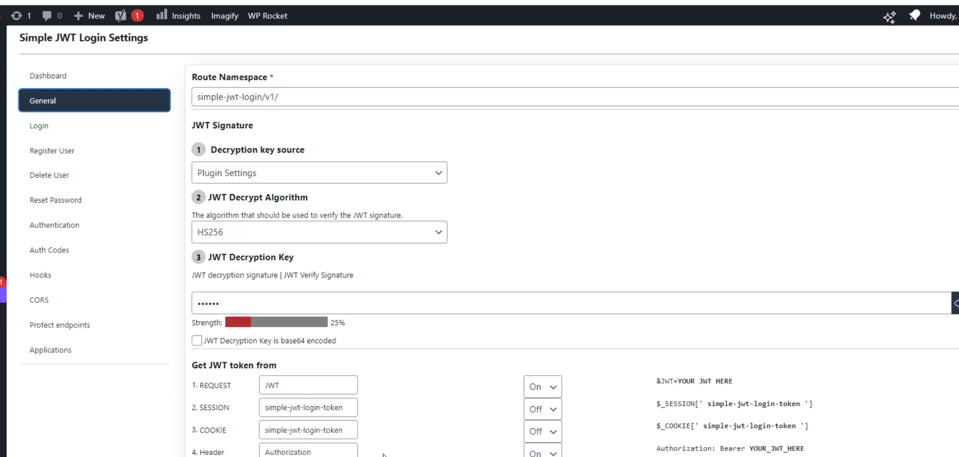
Step: Note the JWT request and Authorization header parameter names, then reach the Login settings with auto-login enabled
{"action": "left_click", "coordinate": [307, 385]}
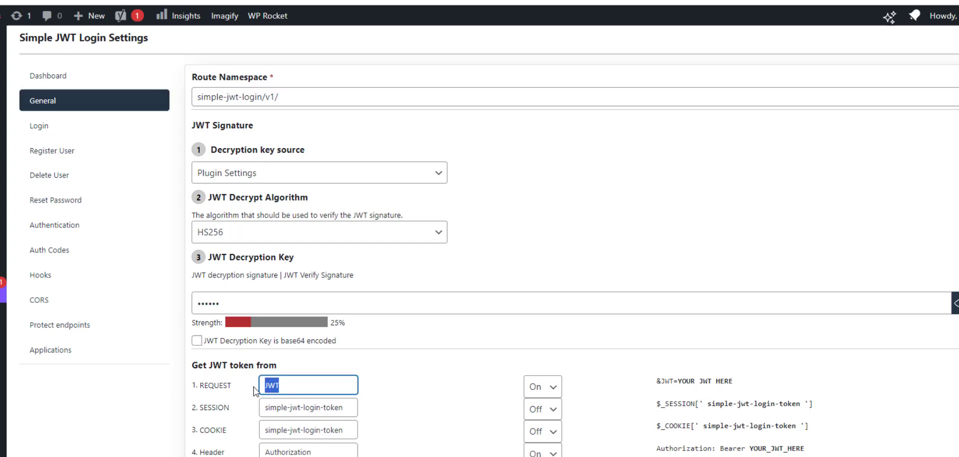
{"action": "mouse_move", "coordinate": [208, 429]}
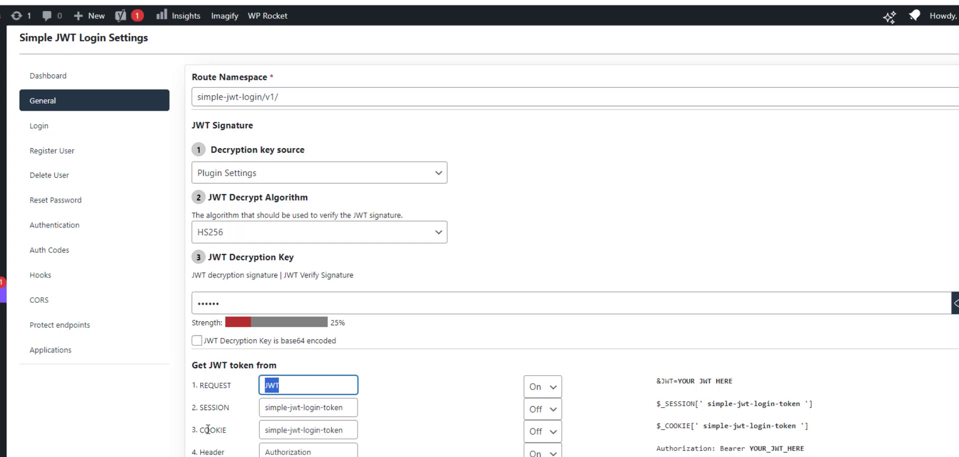
{"action": "left_click", "coordinate": [308, 452]}
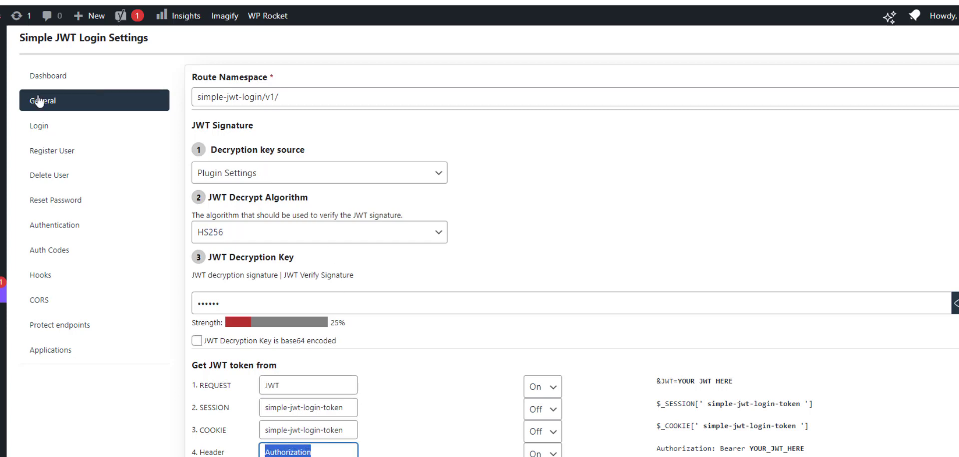
{"action": "left_click", "coordinate": [39, 126]}
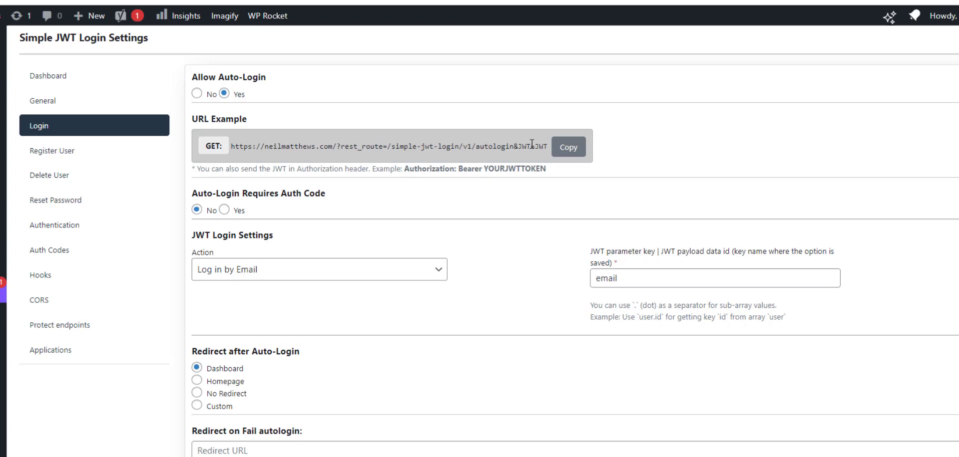
{"action": "mouse_move", "coordinate": [28, 125]}
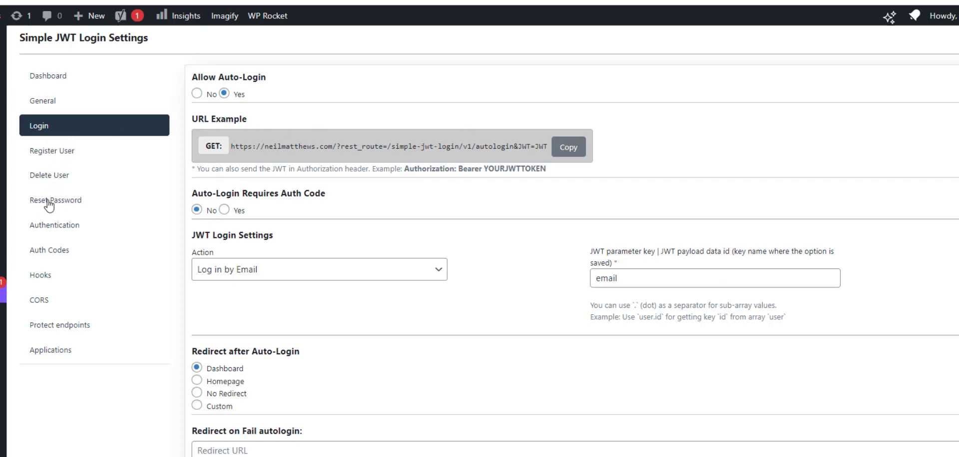
{"action": "mouse_move", "coordinate": [54, 199]}
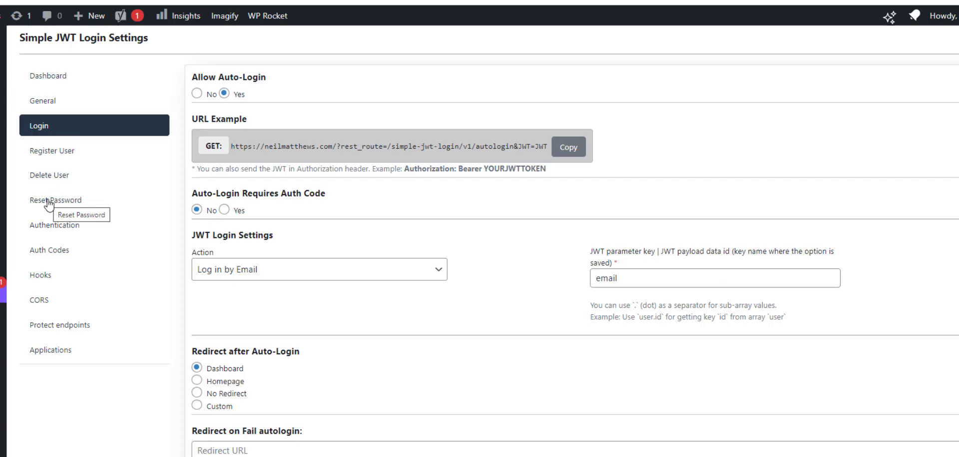
{"action": "mouse_move", "coordinate": [38, 230]}
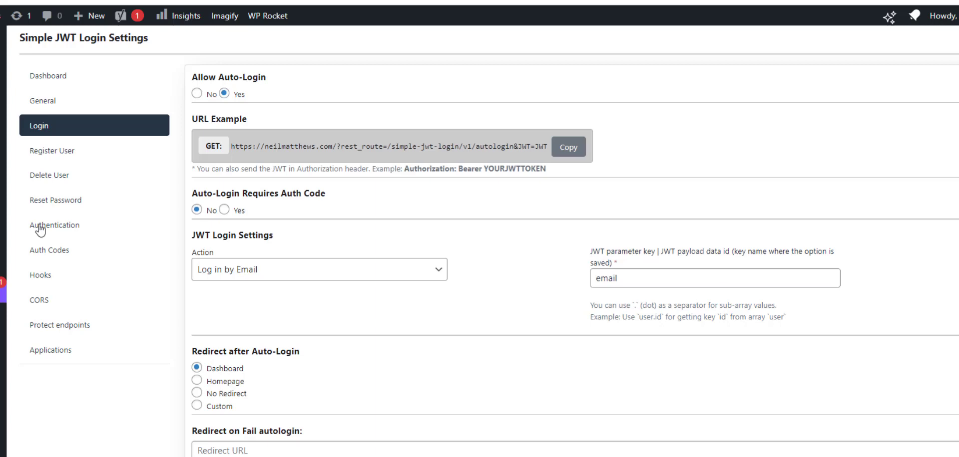
Step: Keep Allow Authentication on Yes and reveal the JWT payload parameters list
{"action": "left_click", "coordinate": [54, 225]}
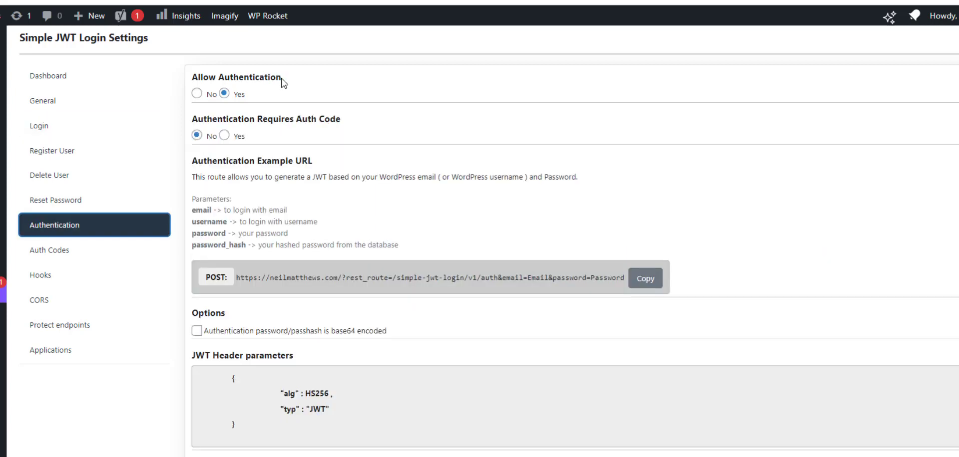
{"action": "left_click", "coordinate": [197, 94]}
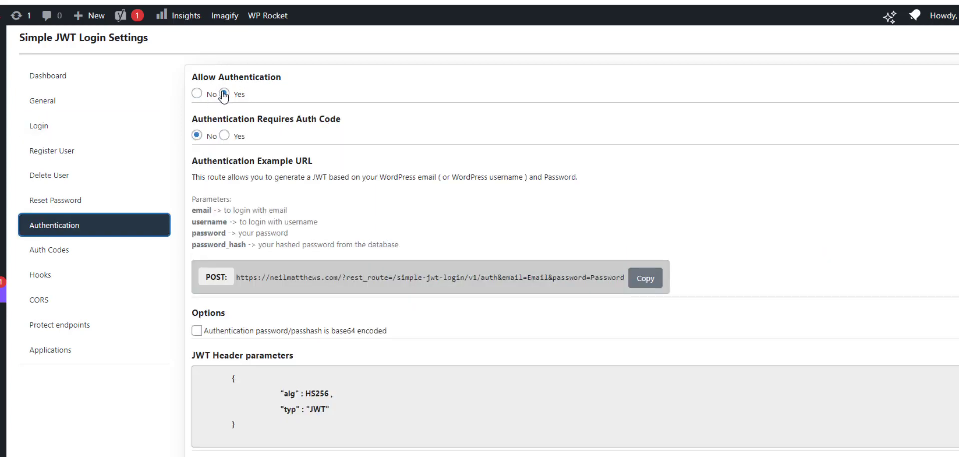
{"action": "left_click", "coordinate": [225, 94]}
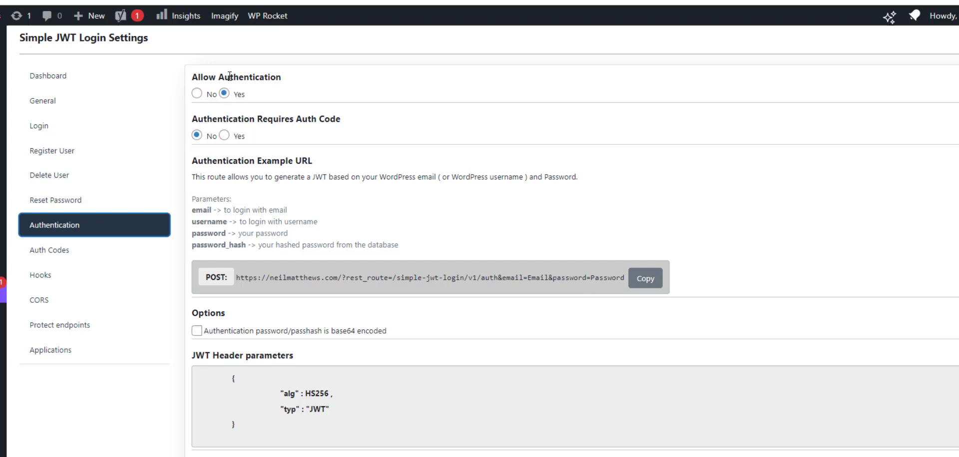
{"action": "scroll", "scroll_direction": "down", "scroll_amount": 3}
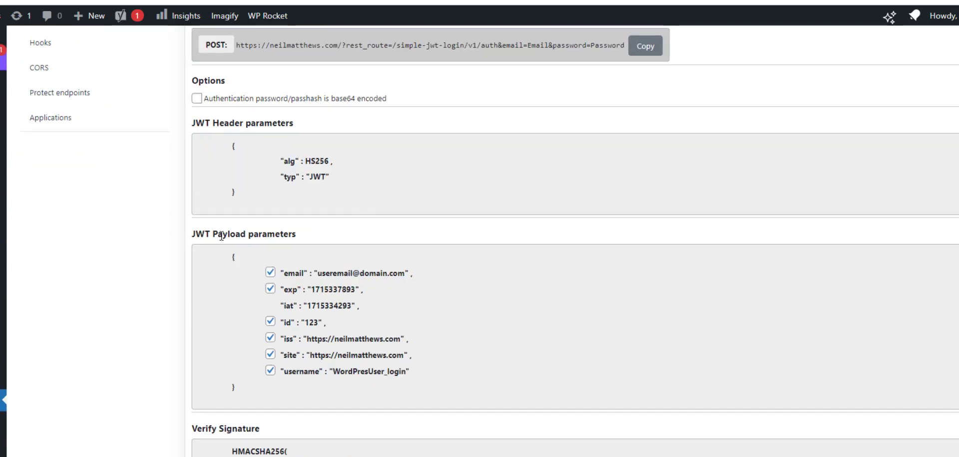
{"action": "mouse_move", "coordinate": [265, 307]}
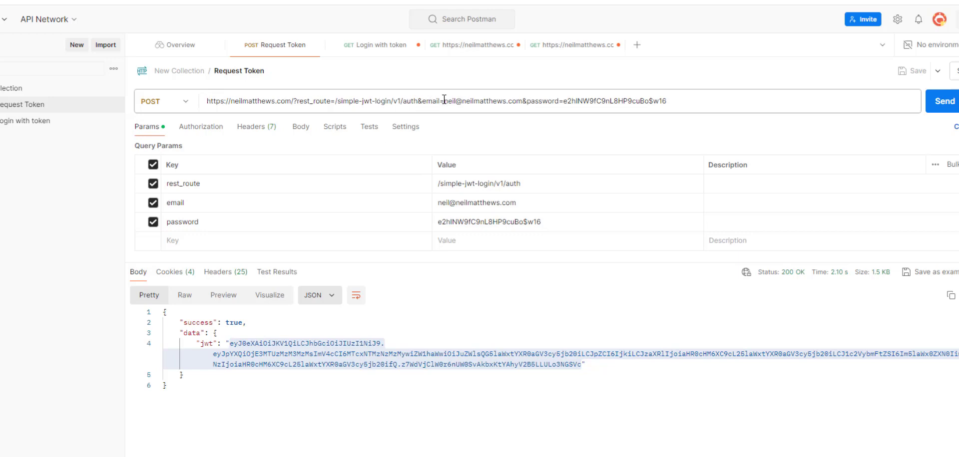
Step: Resend the token request and select the returned jwt value for copying
{"action": "double_click", "coordinate": [474, 101]}
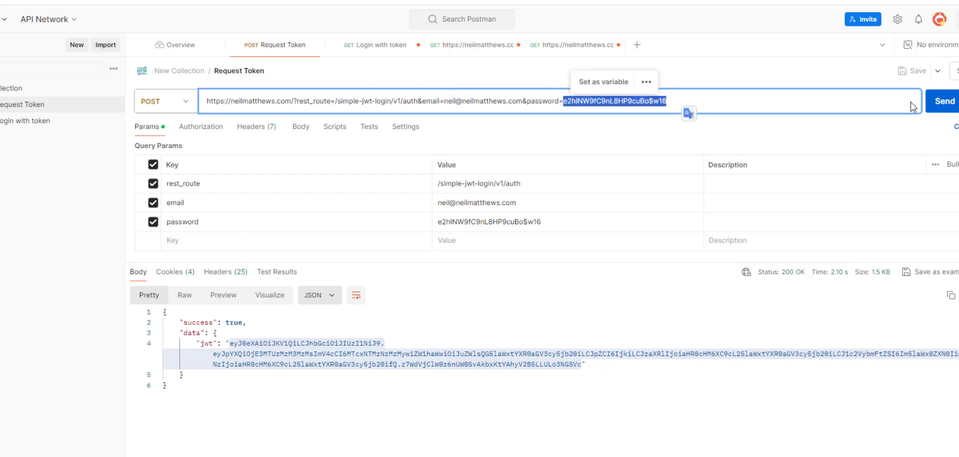
{"action": "mouse_move", "coordinate": [944, 112]}
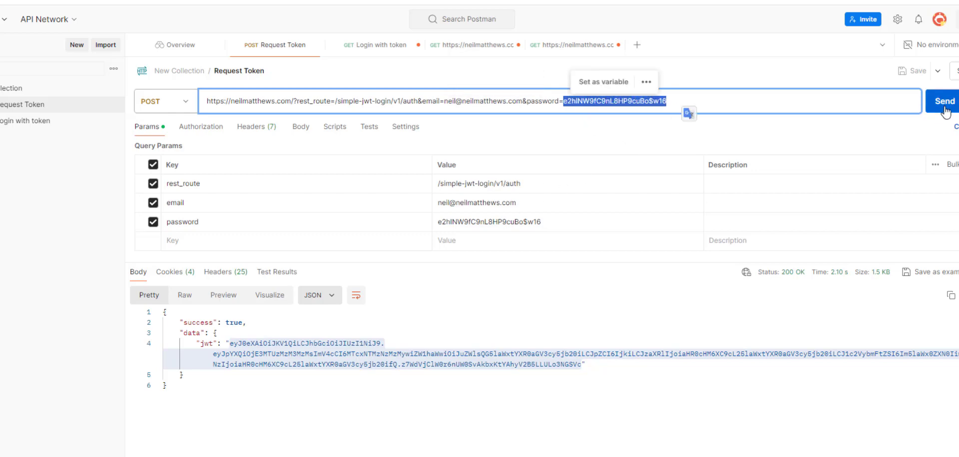
{"action": "left_click", "coordinate": [944, 101]}
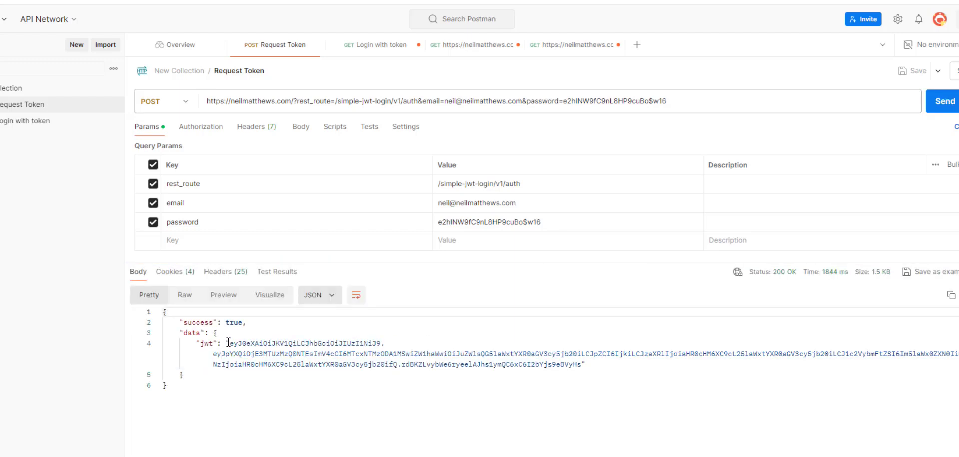
{"action": "left_click_drag", "start_coordinate": [228, 344], "coordinate": [582, 365]}
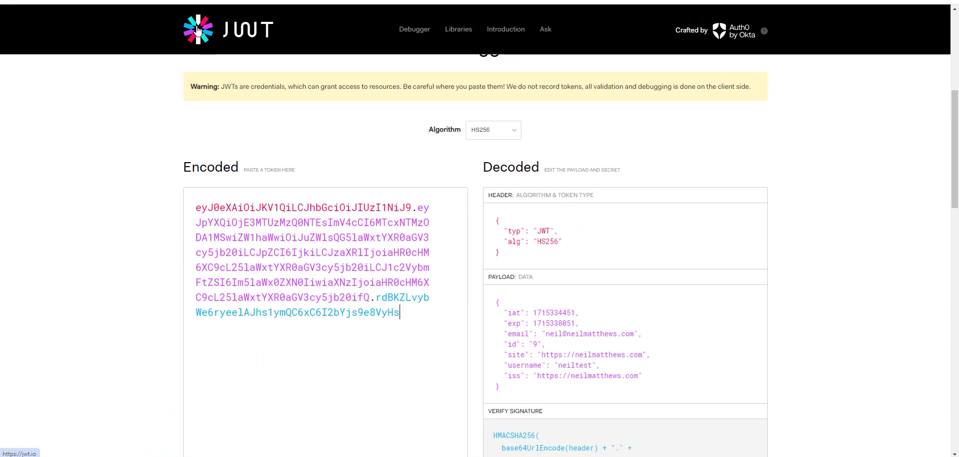
Step: Check the decoded token's exp claim in jwt.io for its expiry date
{"action": "scroll", "scroll_direction": "down", "scroll_amount": 3}
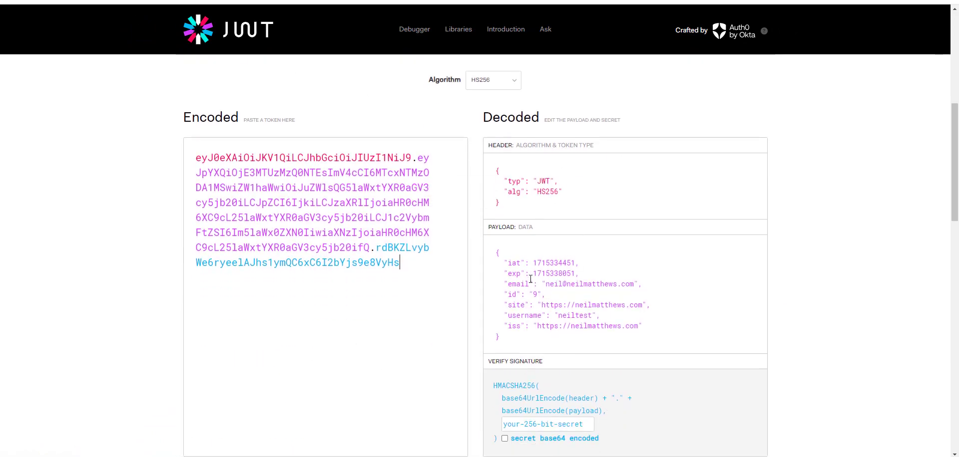
{"action": "mouse_move", "coordinate": [512, 262]}
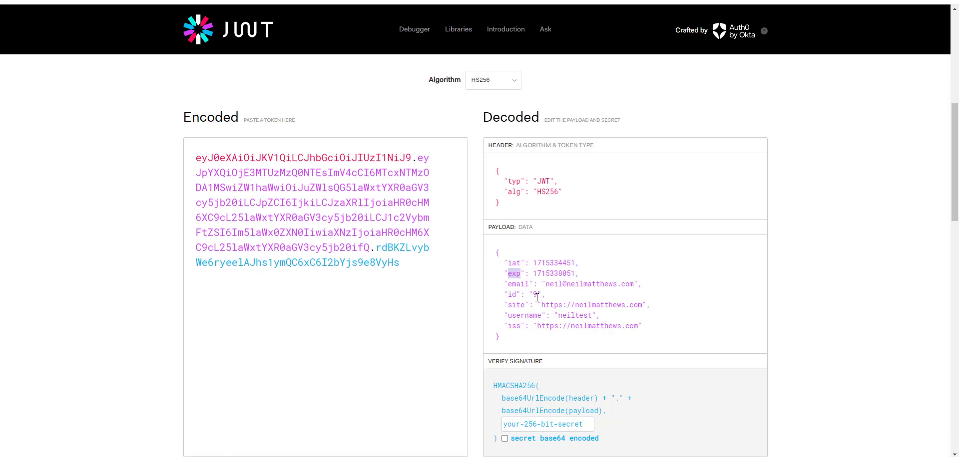
{"action": "mouse_move", "coordinate": [562, 330]}
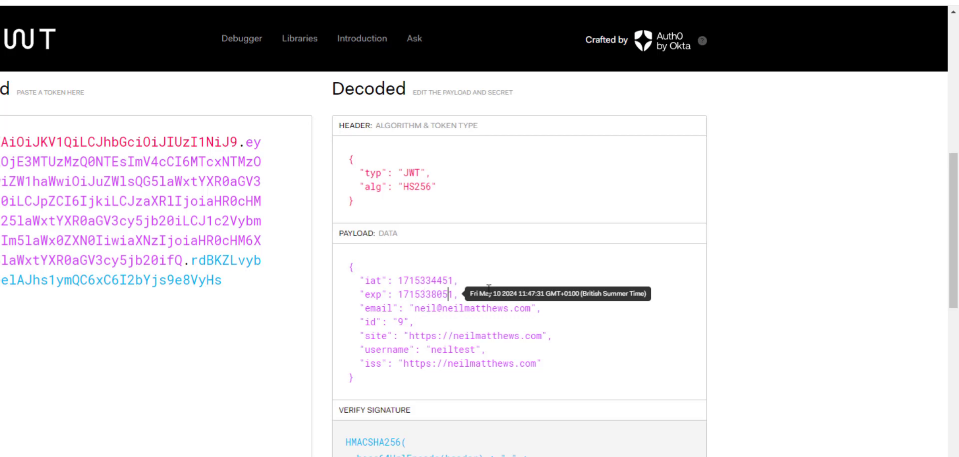
{"action": "mouse_move", "coordinate": [548, 338]}
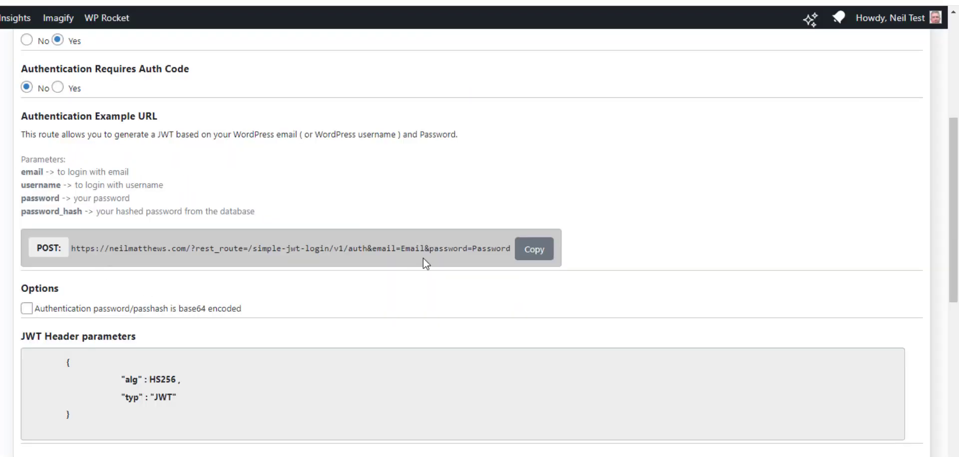
Step: Set the JWT time to live to 15 minutes instead of 60
{"action": "scroll", "scroll_direction": "down", "scroll_amount": 3}
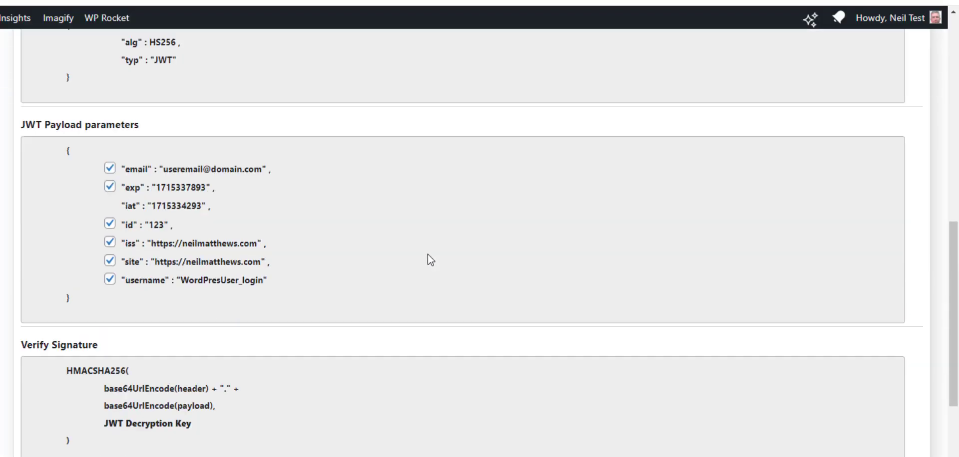
{"action": "scroll", "scroll_direction": "down", "scroll_amount": 3}
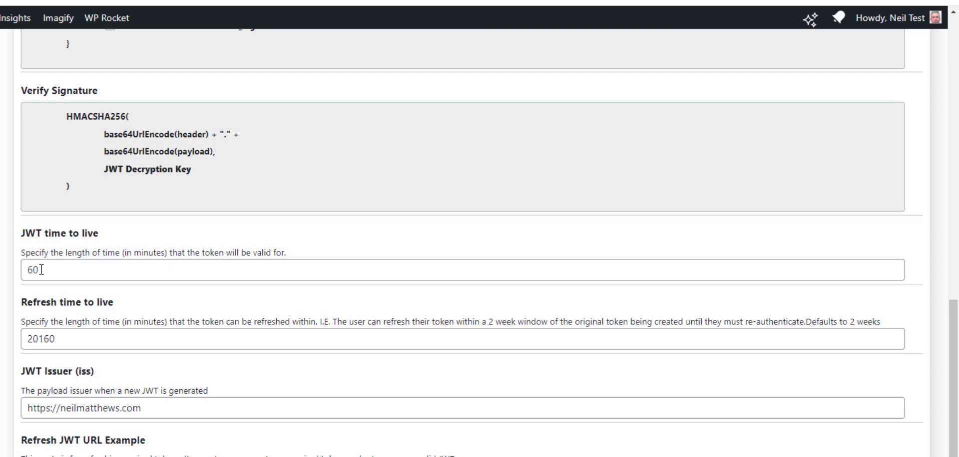
{"action": "type", "text": "15"}
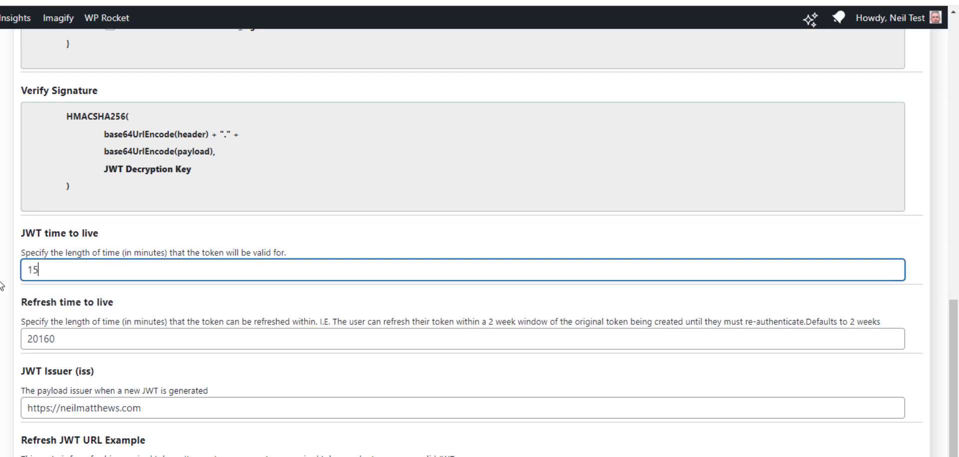
{"action": "scroll", "scroll_direction": "down", "scroll_amount": 3}
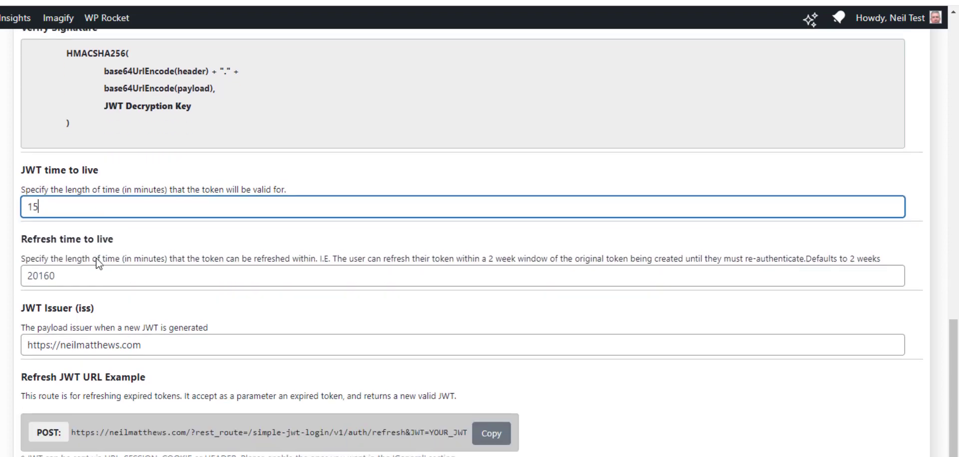
{"action": "scroll", "scroll_direction": "down", "scroll_amount": 3}
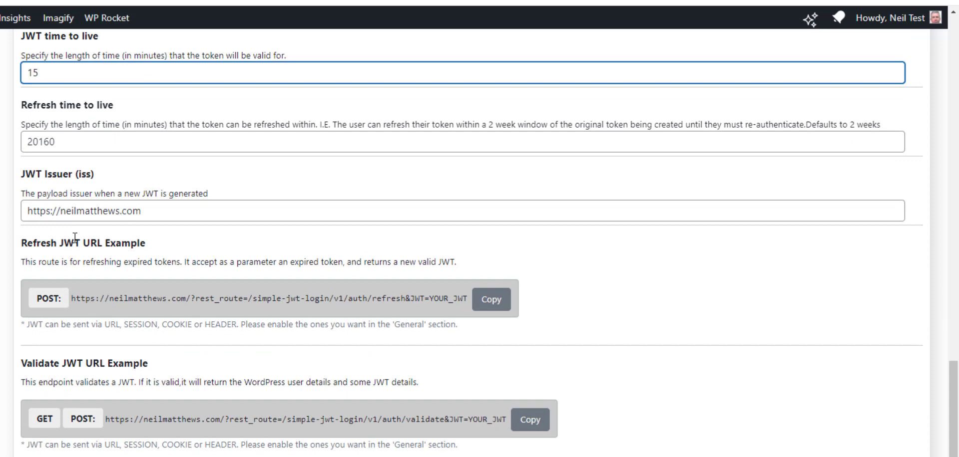
{"action": "scroll", "scroll_direction": "up", "scroll_amount": 3}
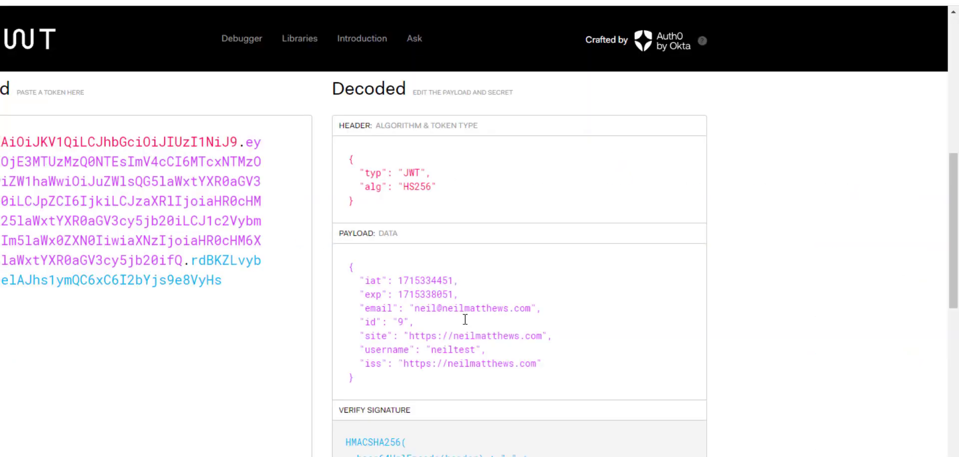
Step: Pick out the site claim value pointing to the WordPress site in the decoded payload
{"action": "double_click", "coordinate": [477, 335]}
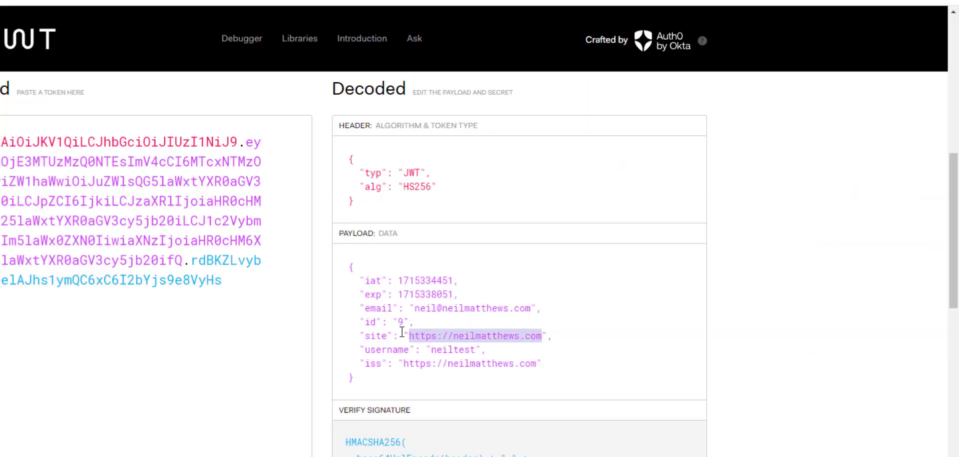
{"action": "mouse_move", "coordinate": [379, 363]}
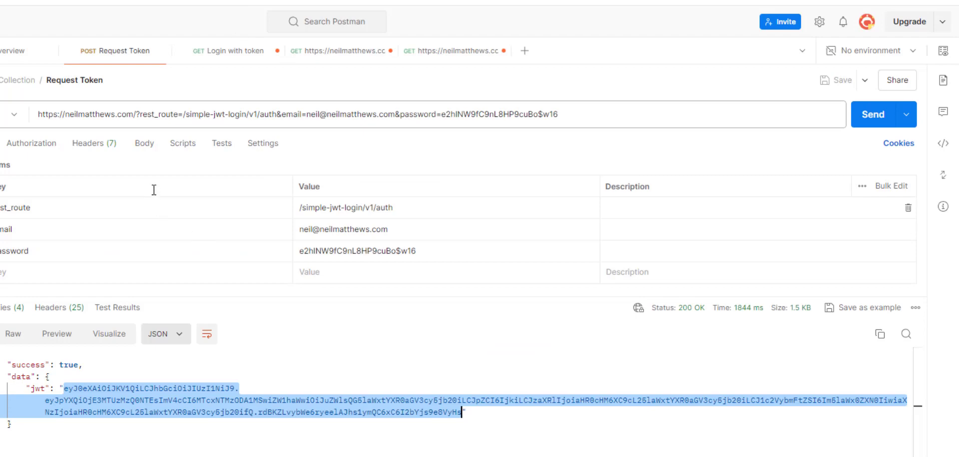
Step: Tick the Authorization header on the GET order 20172 request so it carries the Bearer token
{"action": "left_click", "coordinate": [335, 51]}
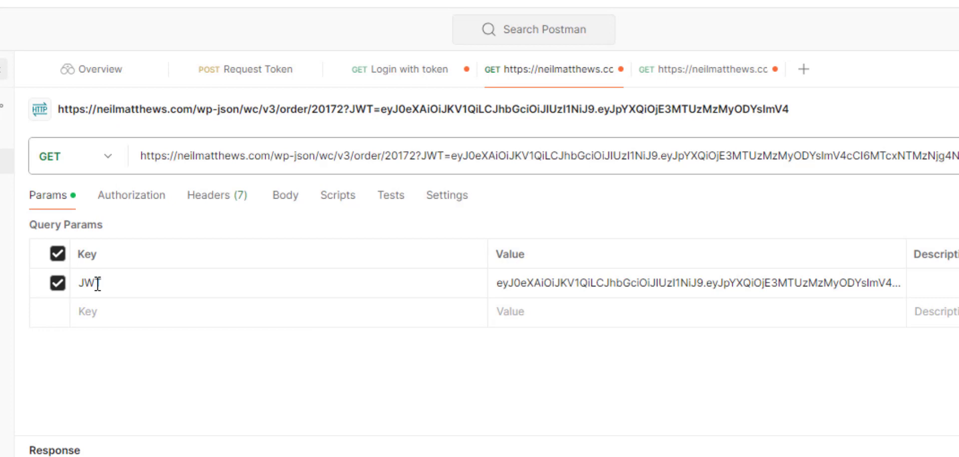
{"action": "left_click", "coordinate": [216, 194]}
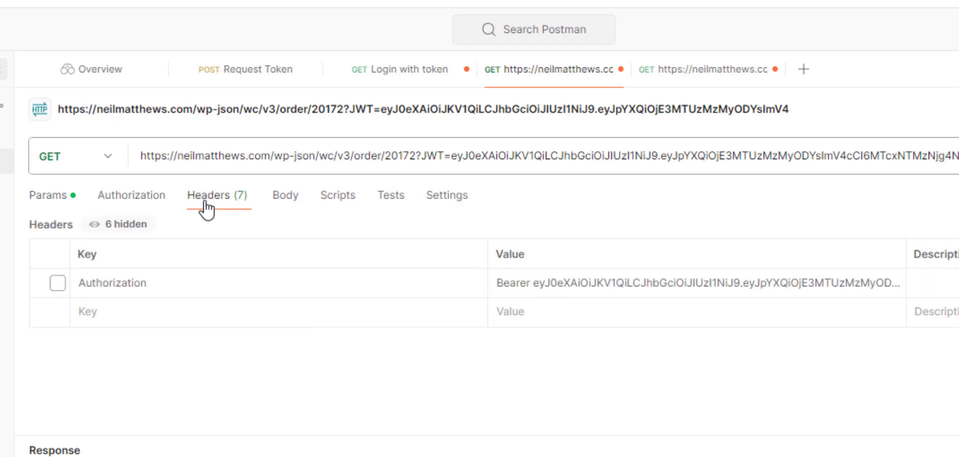
{"action": "left_click", "coordinate": [58, 282]}
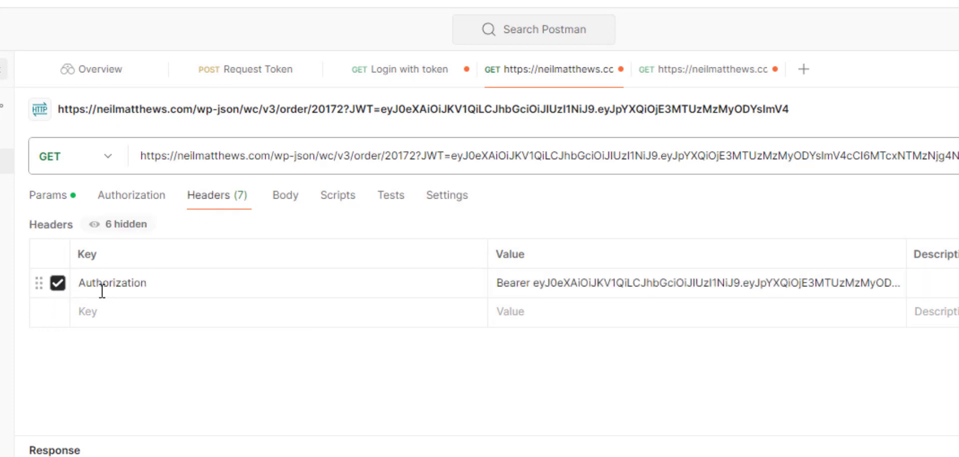
{"action": "double_click", "coordinate": [110, 283]}
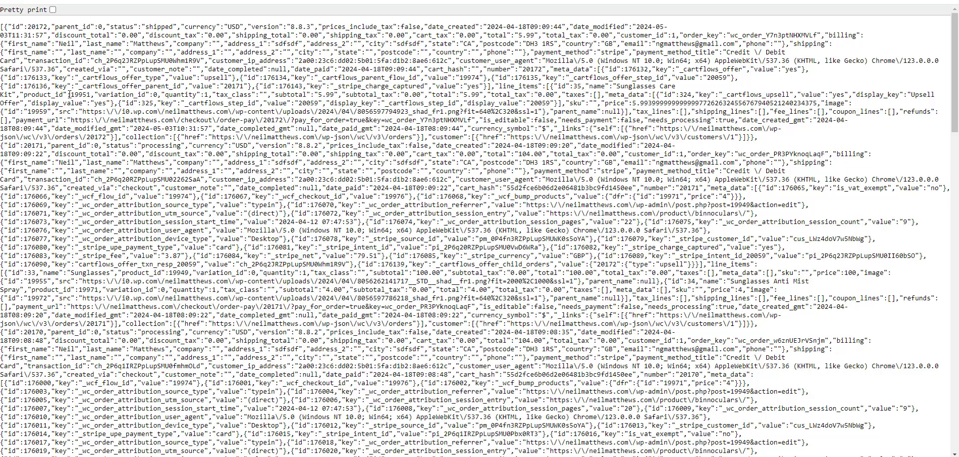
Step: Pretty-print the WooCommerce order JSON and read its line_items, totals and links
{"action": "left_click", "coordinate": [51, 9]}
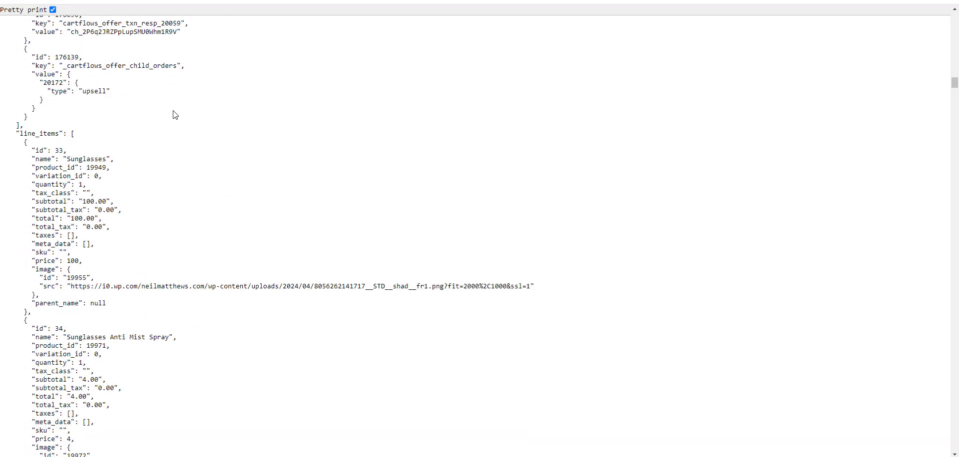
{"action": "scroll", "scroll_direction": "up", "scroll_amount": 3}
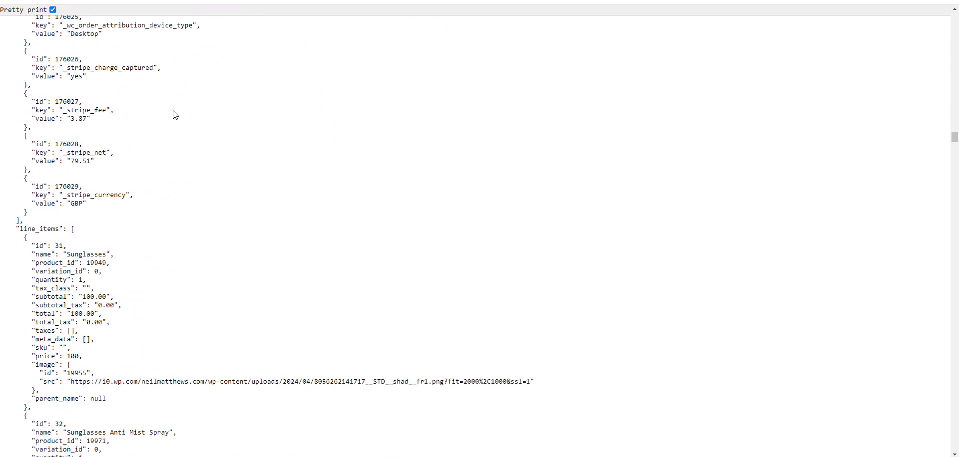
{"action": "scroll", "scroll_direction": "down", "scroll_amount": 3}
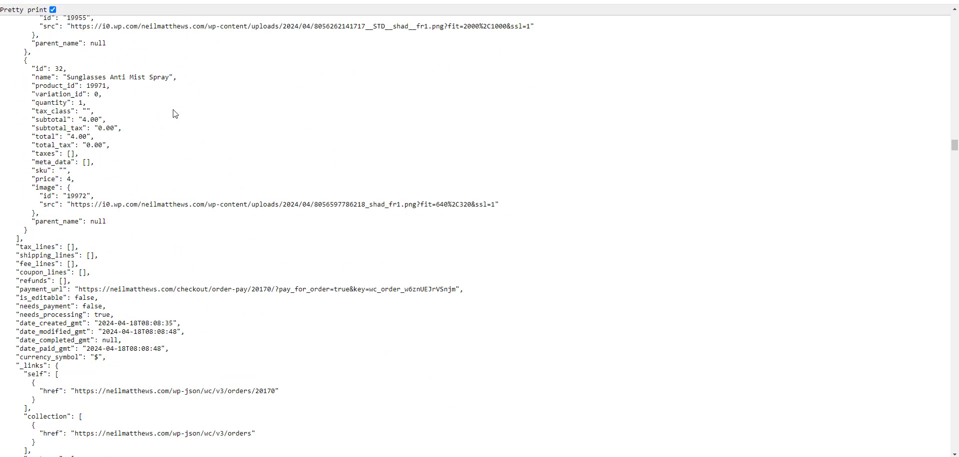